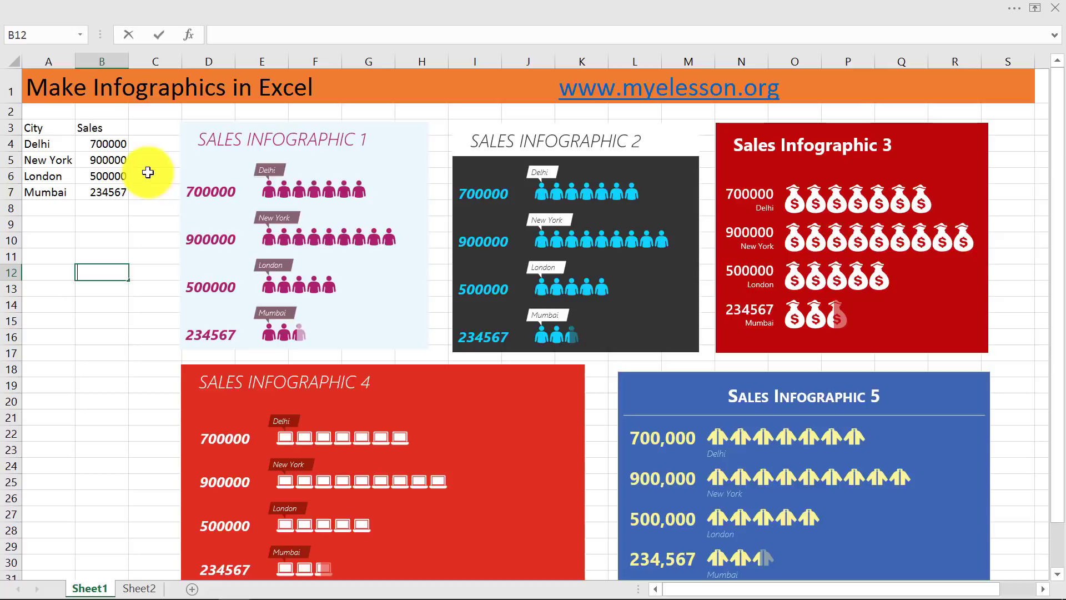
mouse_move(315, 180)
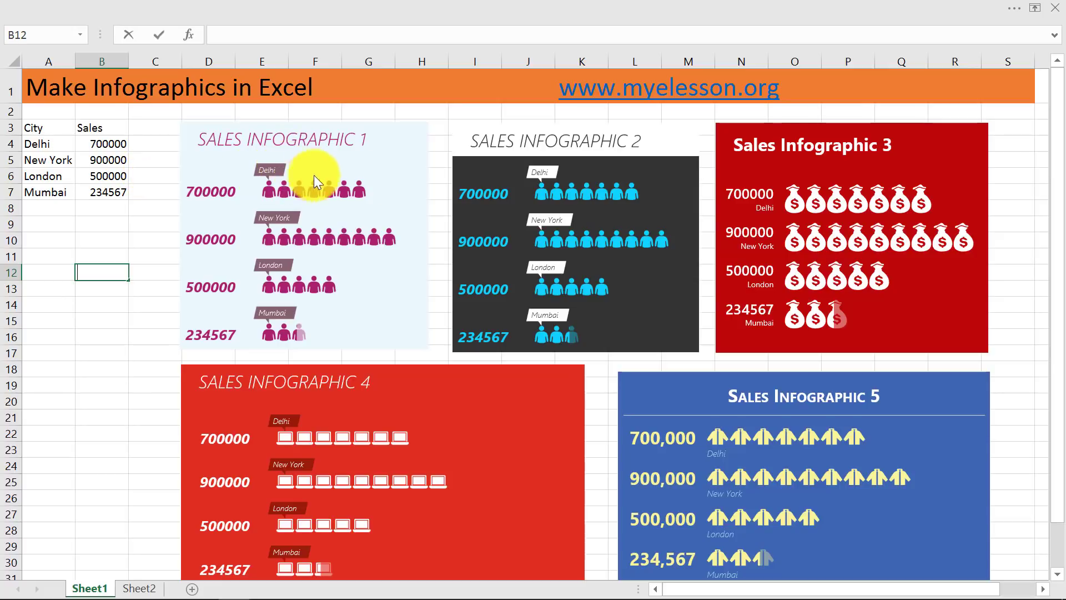
mouse_move(711, 439)
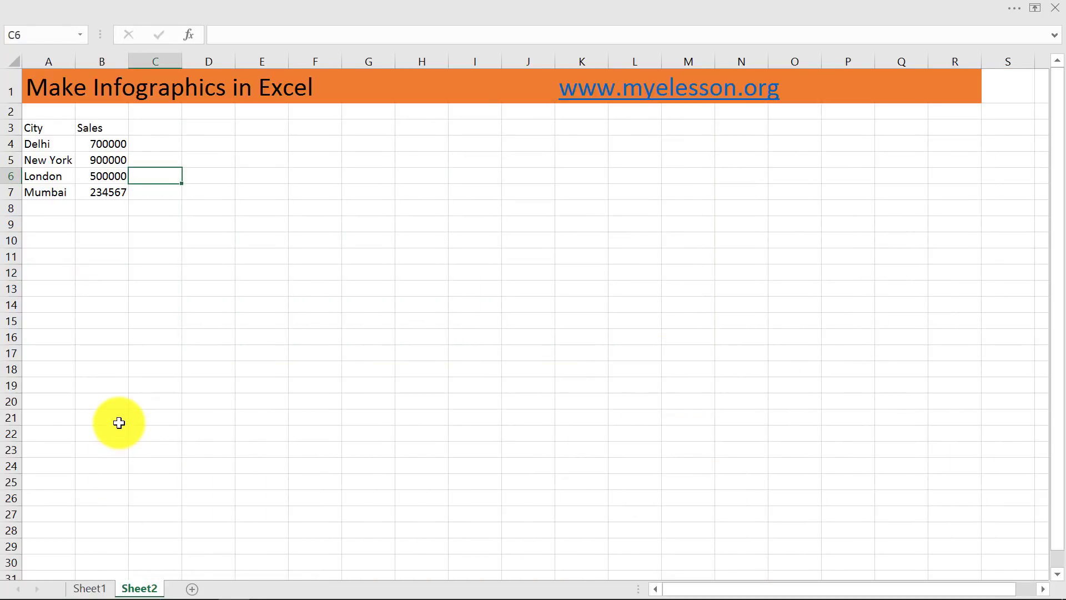
mouse_move(1001, 39)
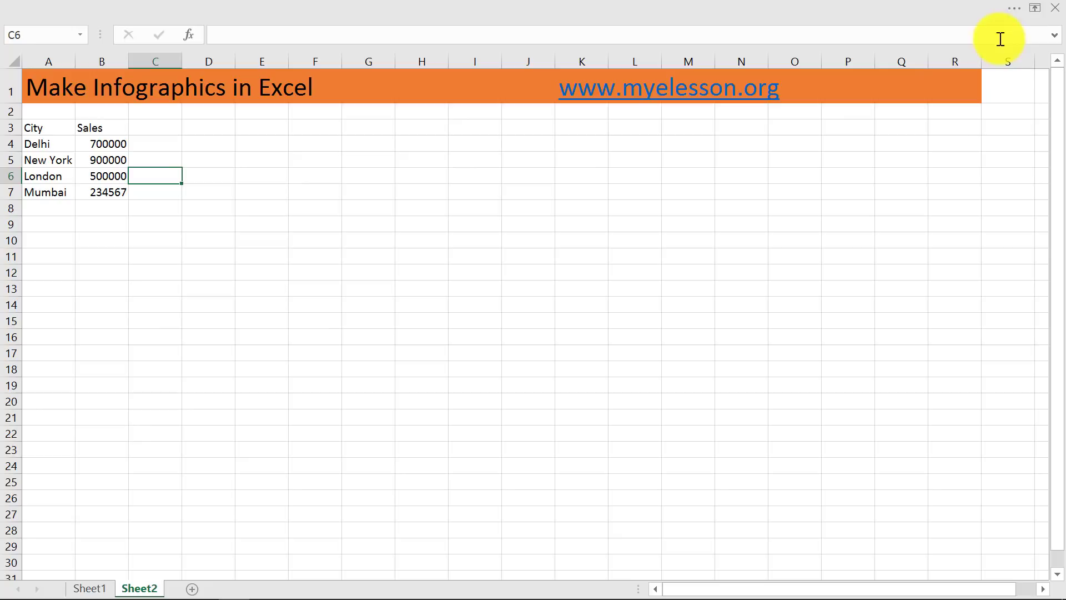
Step: Set the ribbon to Show Tabs and Commands and switch to the Insert commands
left_click(1034, 8)
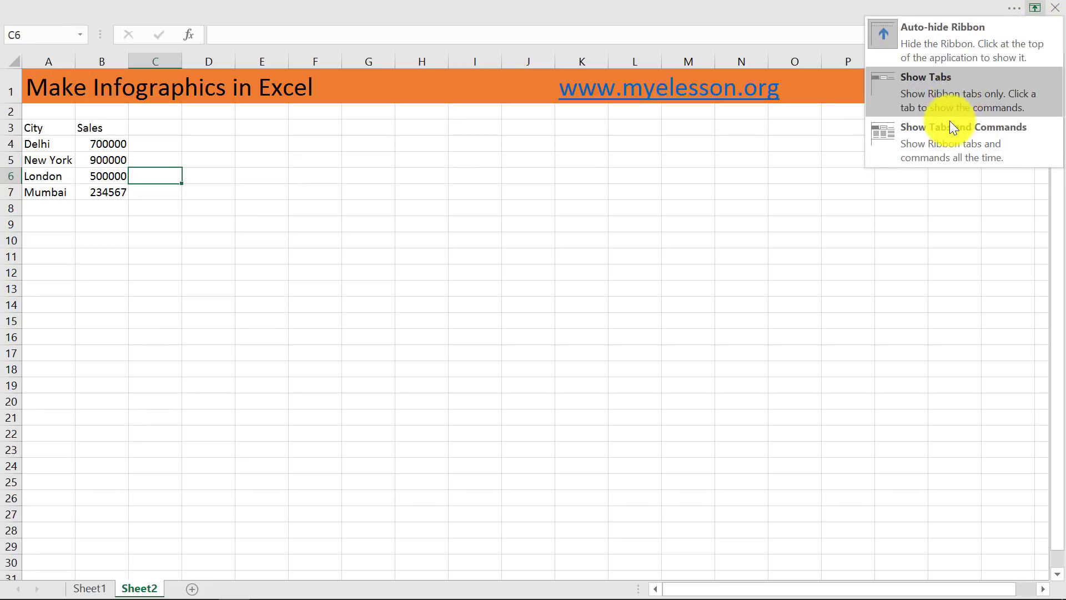
left_click(963, 143)
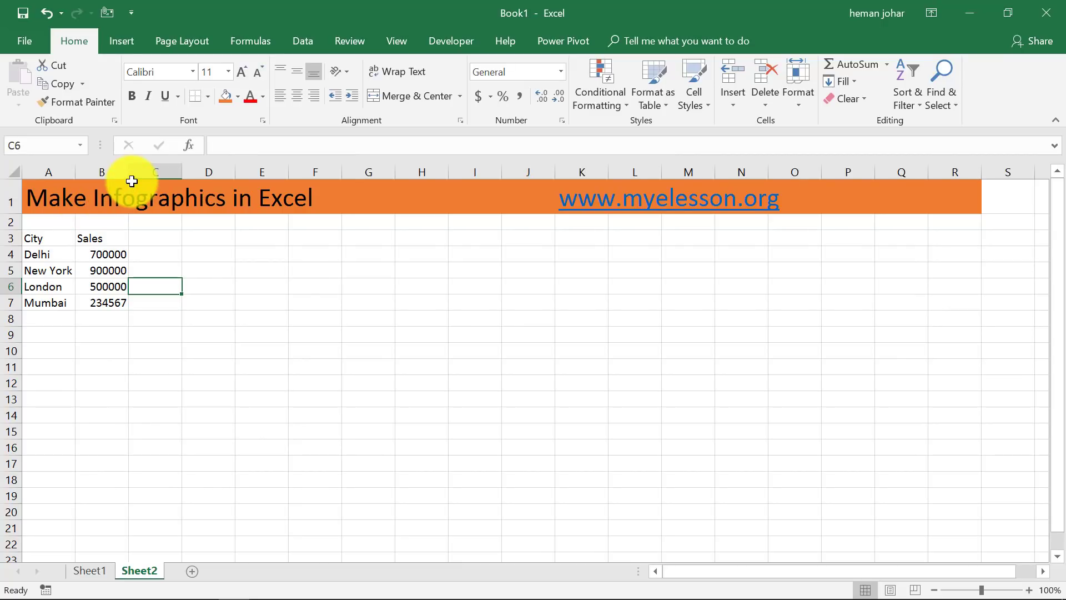
left_click(120, 41)
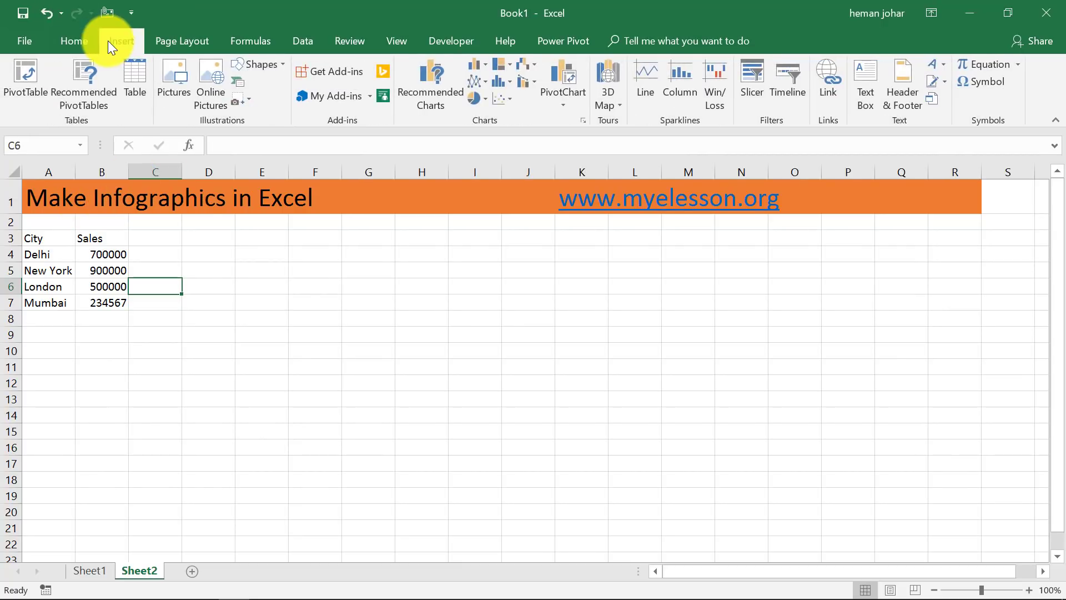
left_click(122, 42)
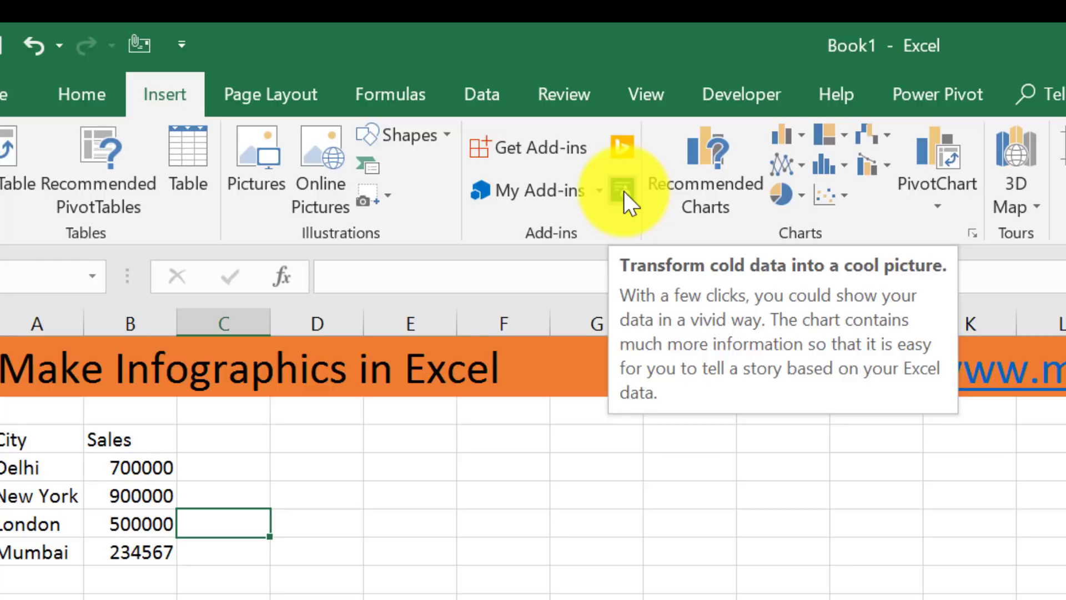
mouse_move(629, 207)
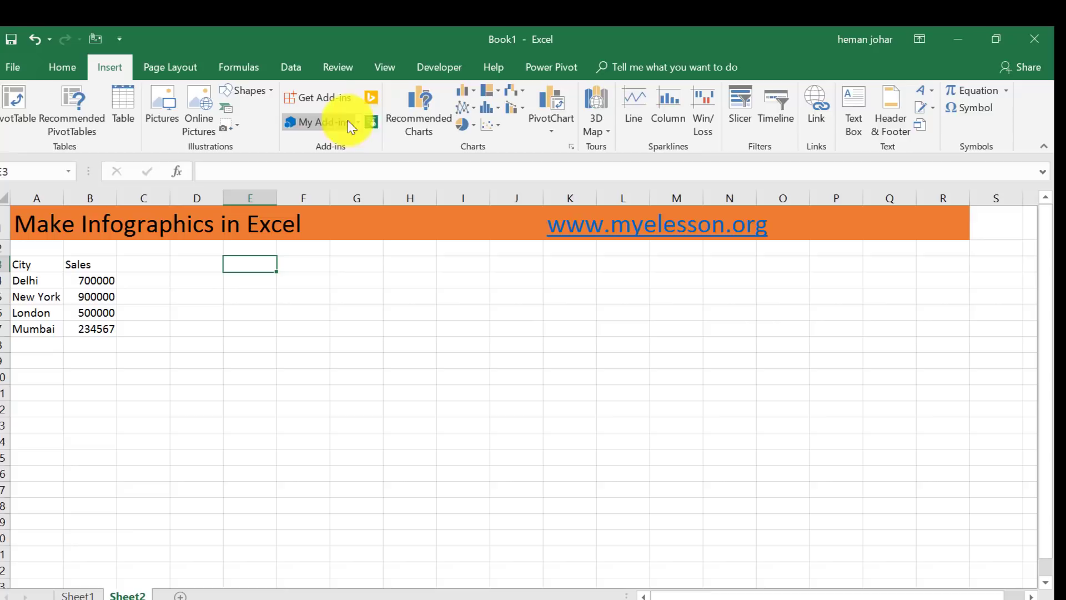
Step: Create a People Graph from the City and Sales table A3:B7 (Delhi, New York, London, Mumbai)
left_click(319, 122)
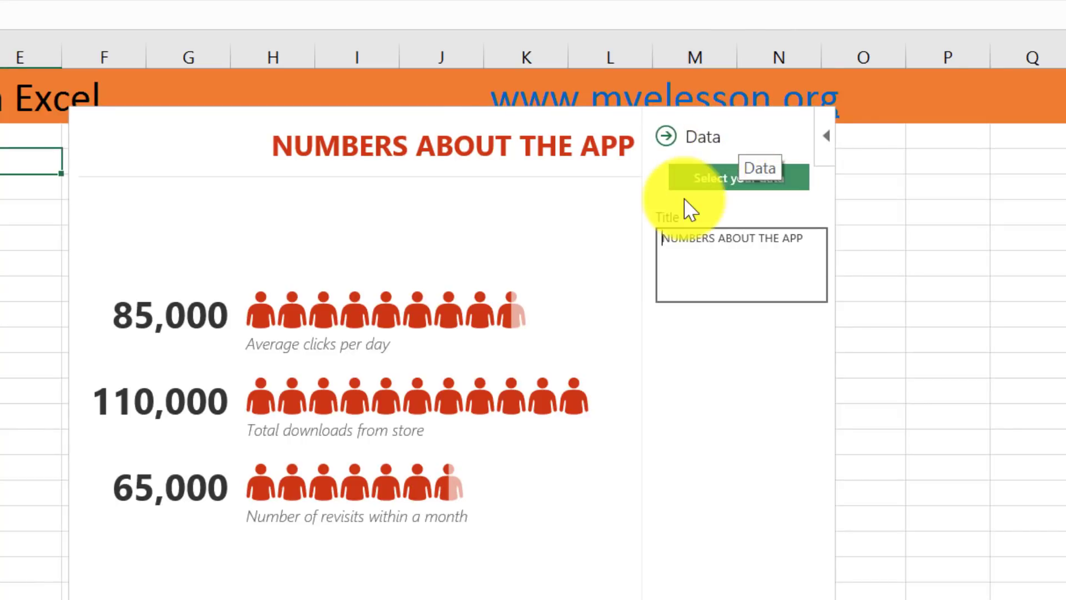
left_click(731, 178)
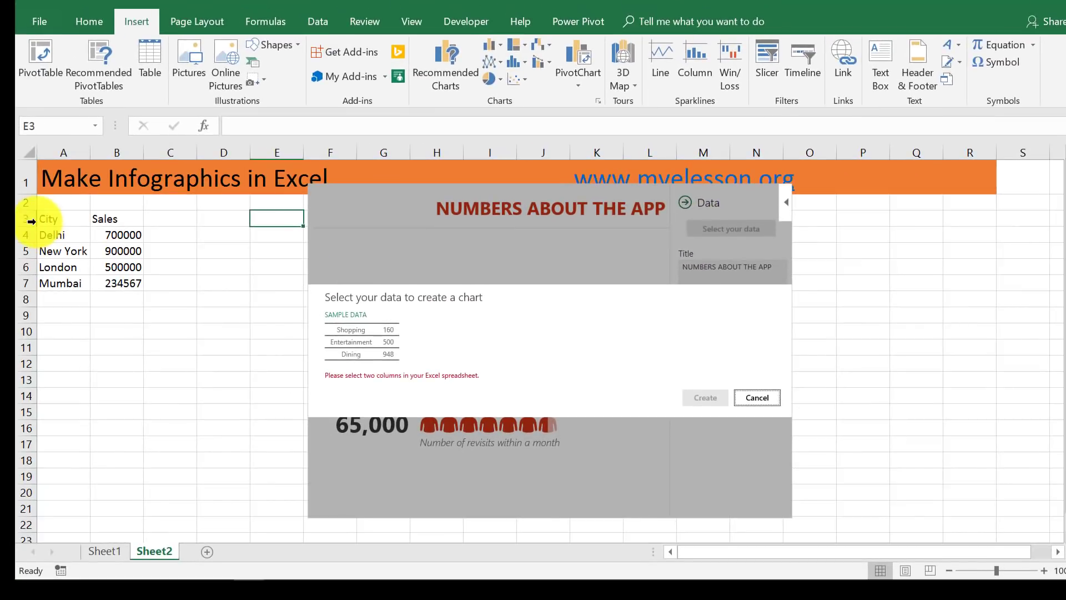
left_click_drag(48, 219, 124, 283)
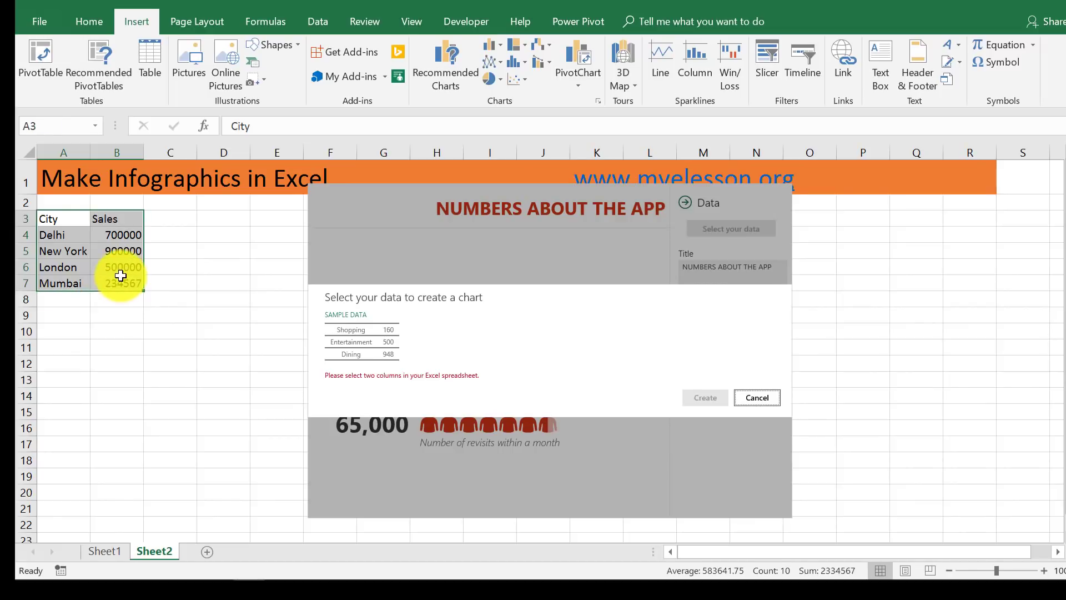
left_click(706, 397)
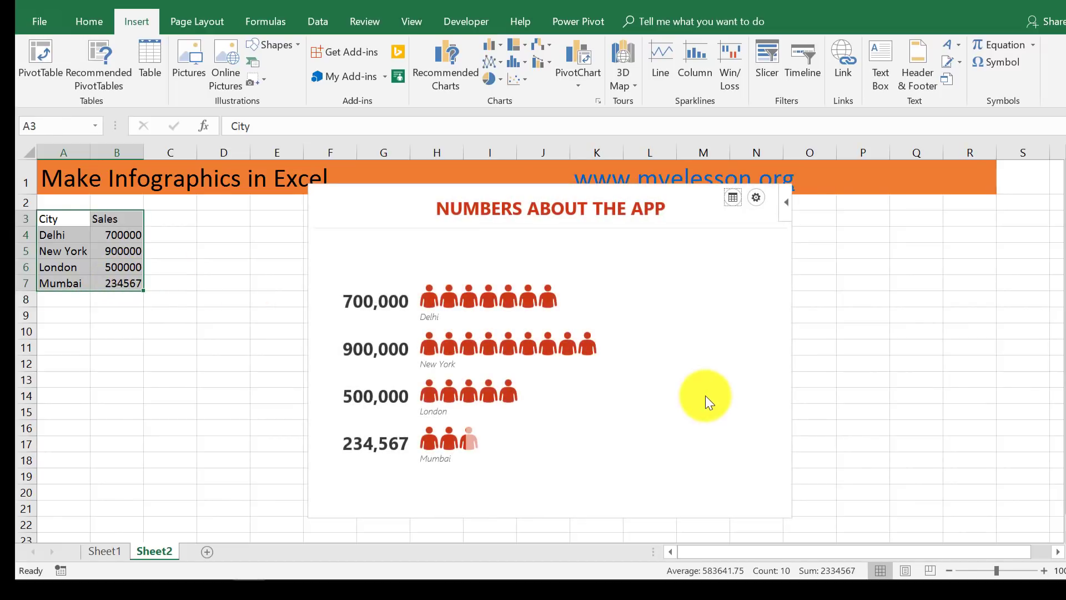
mouse_move(342, 337)
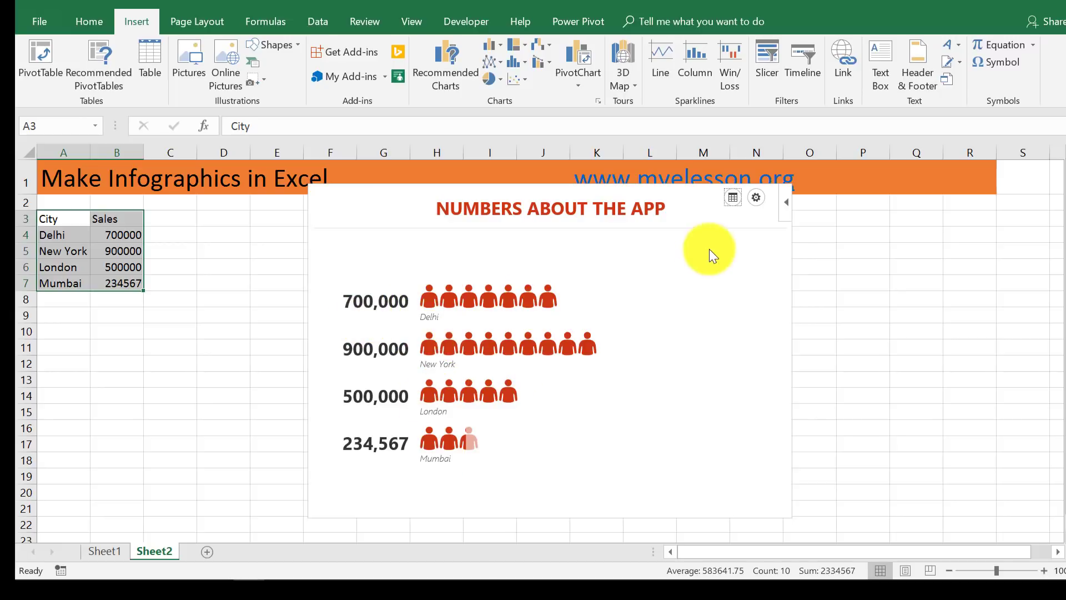
Step: In the graph settings, try several figure shapes and settle on money-bag icons
left_click(756, 198)
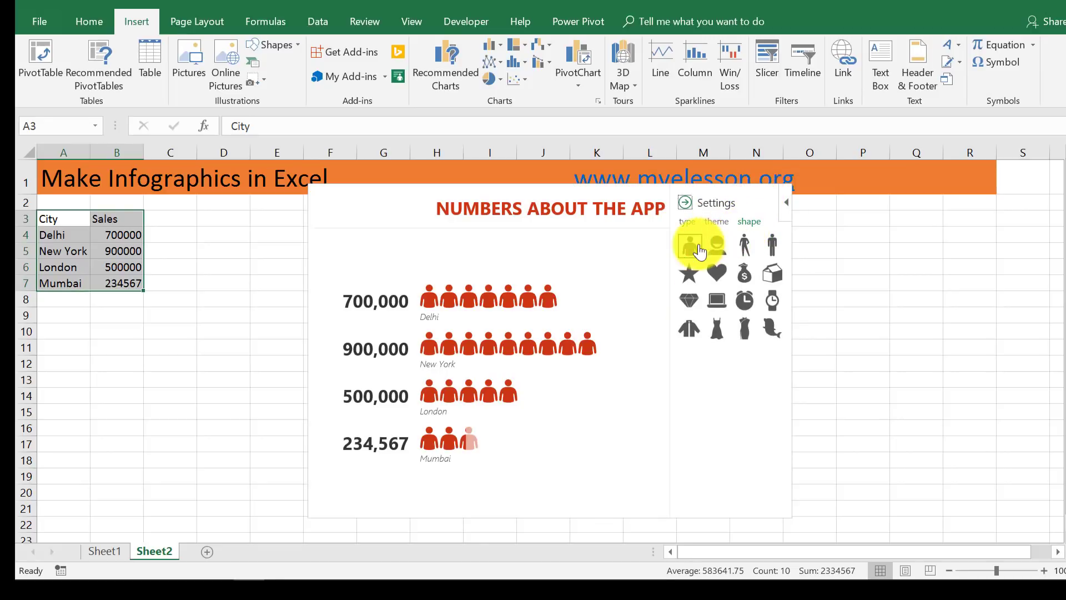
left_click(715, 244)
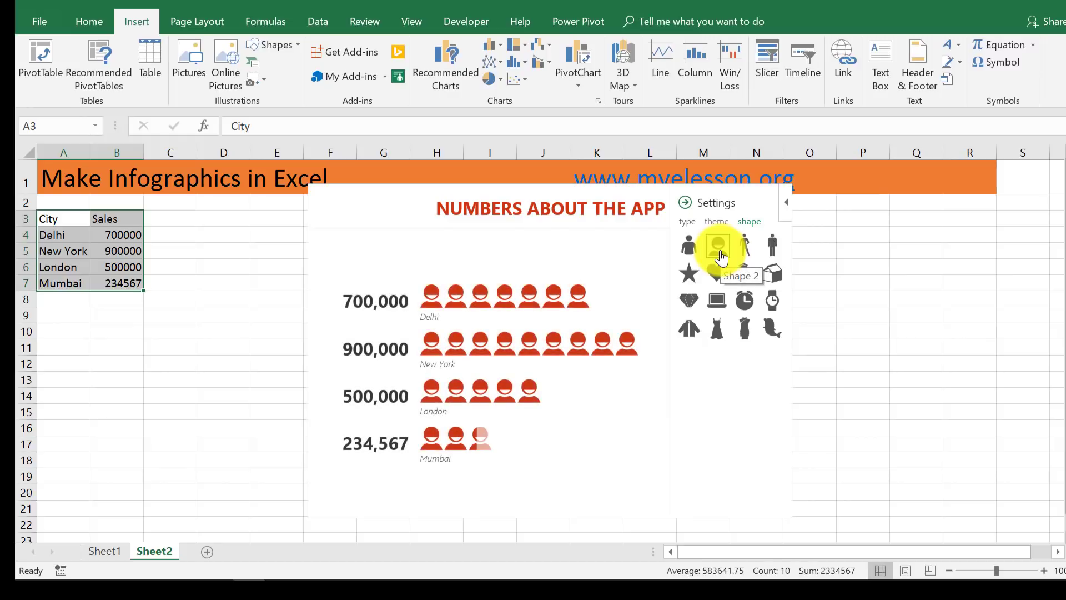
left_click(743, 244)
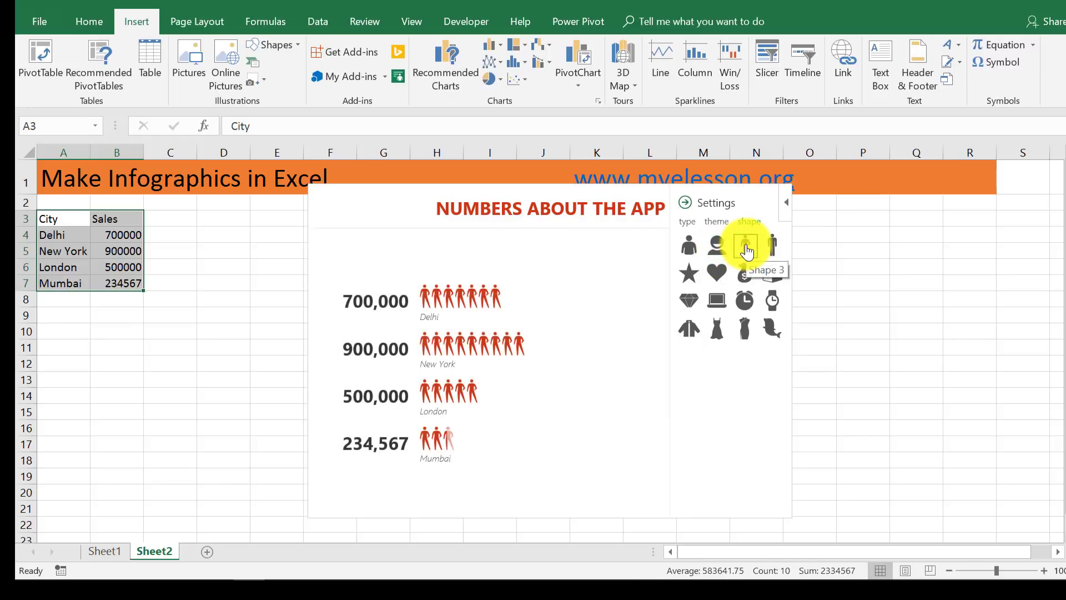
left_click(770, 244)
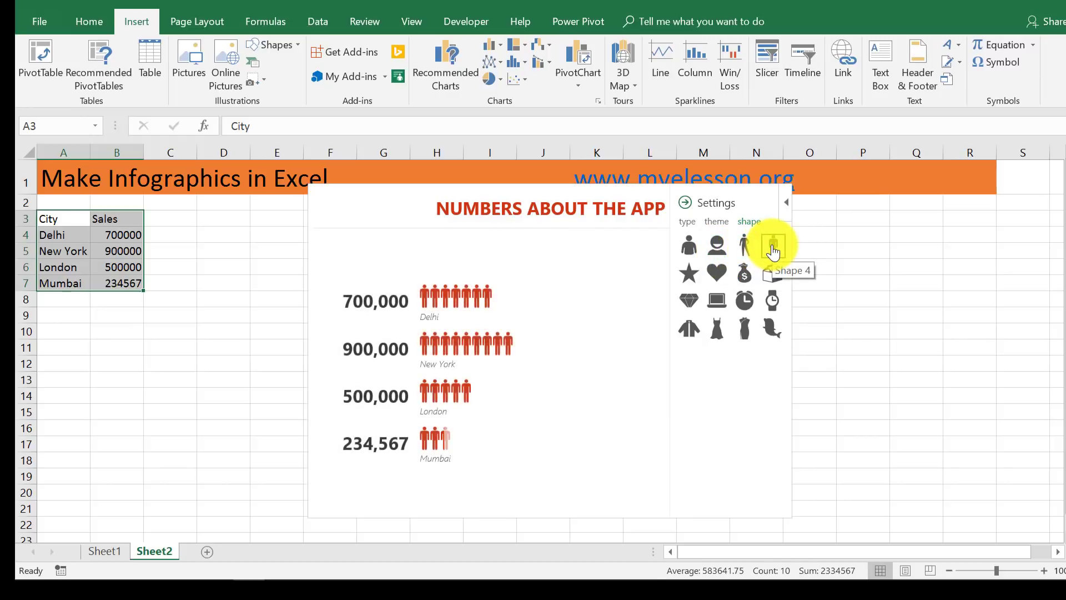
left_click(744, 273)
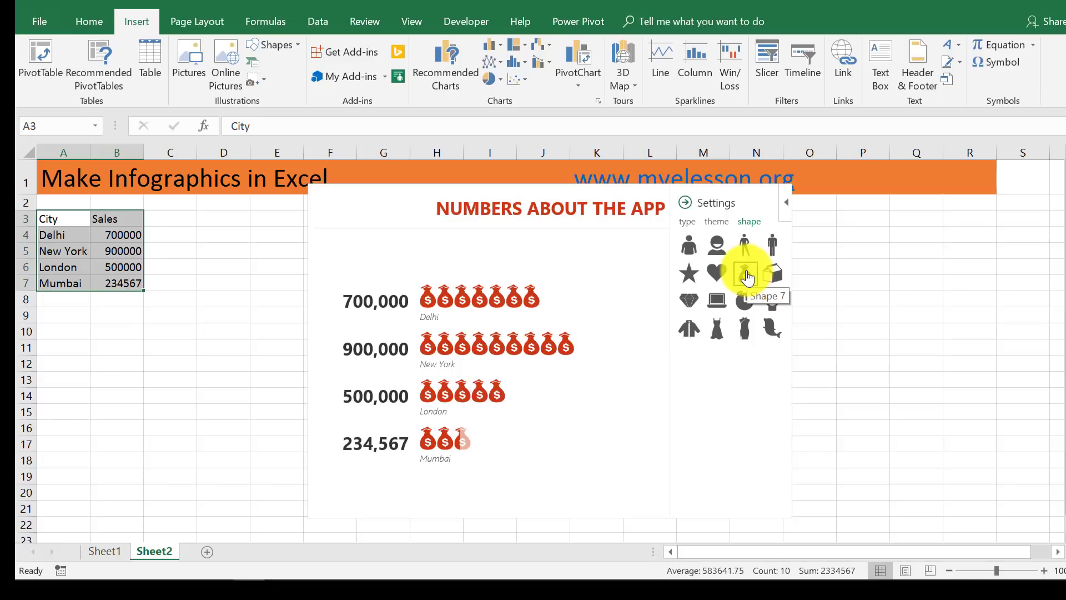
Step: Give the graph the yellow background theme, then look at the layout type options
left_click(715, 222)
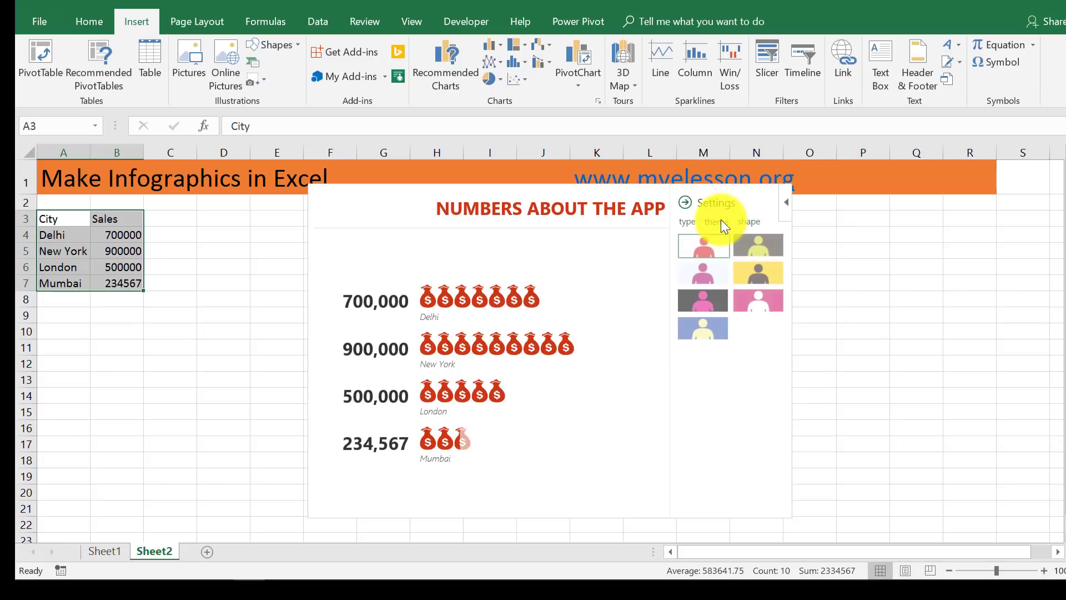
left_click(758, 247)
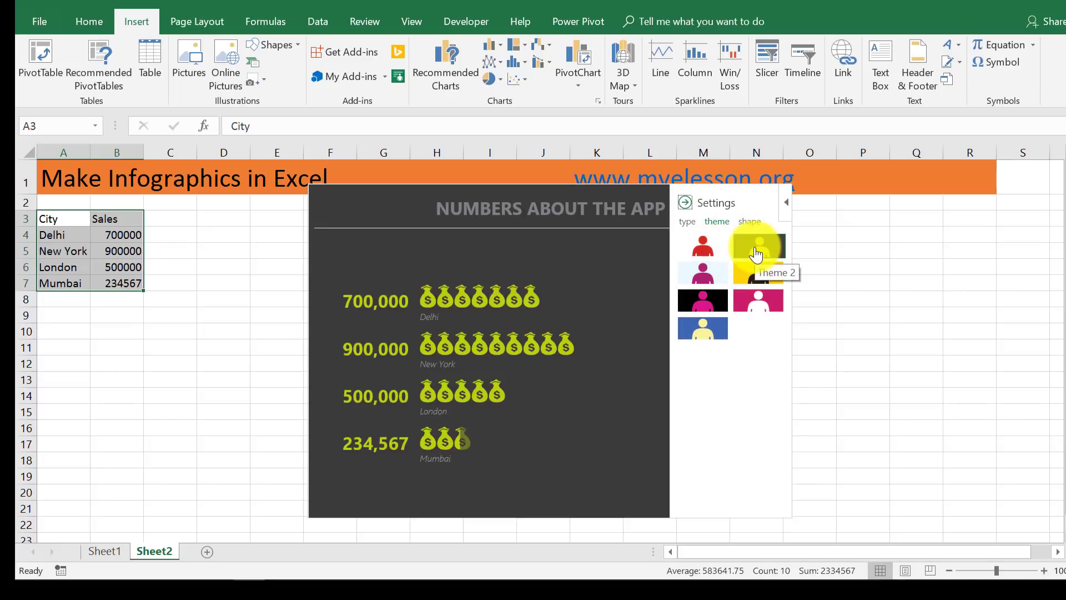
left_click(756, 273)
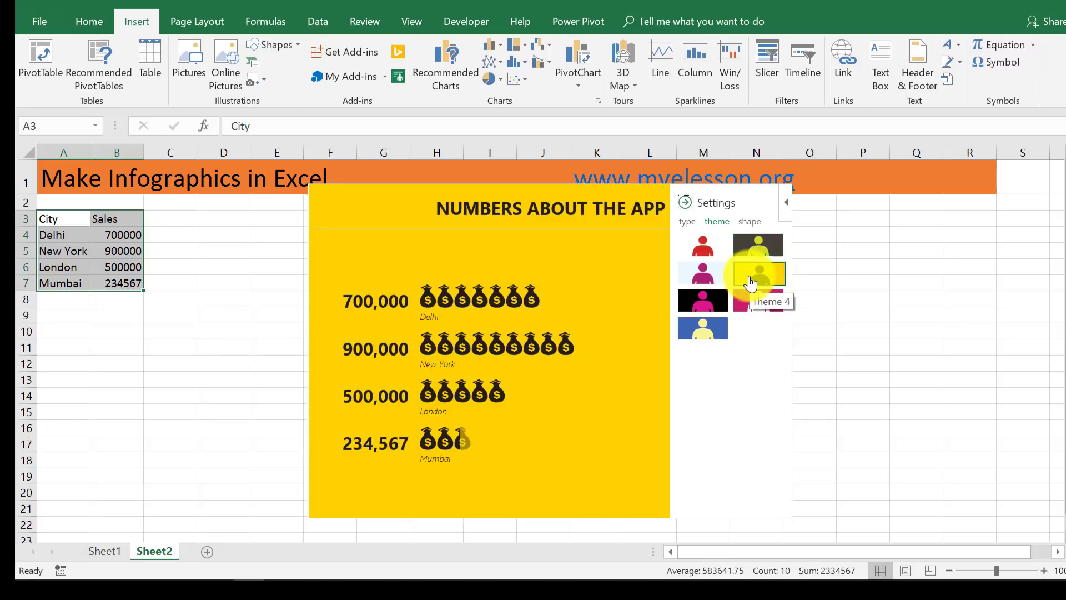
left_click(702, 301)
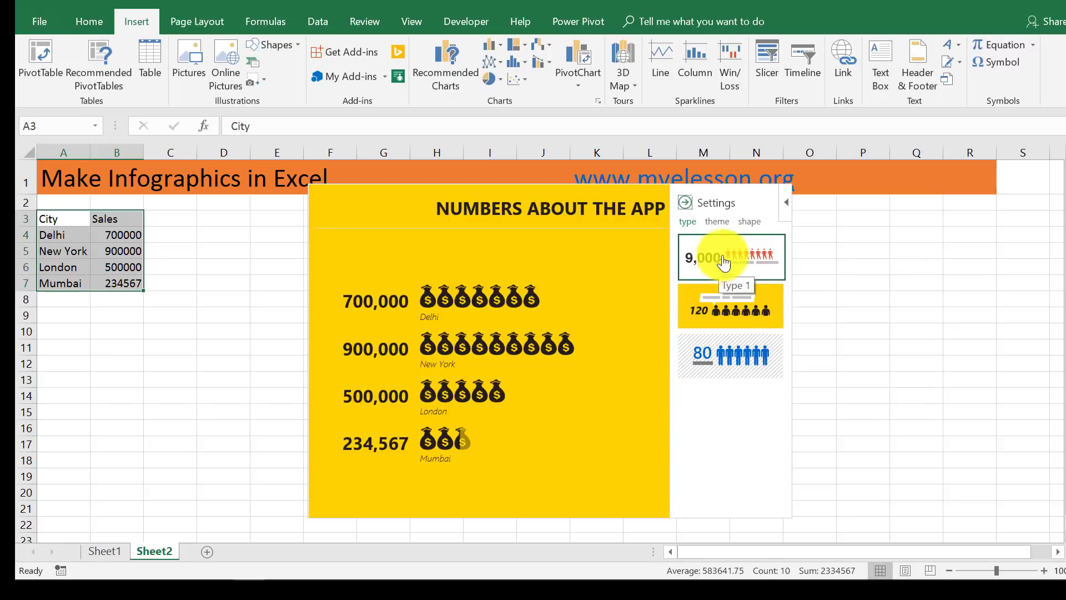
Step: Choose the labeled layout type and retitle the graph 'SALES INFOGRAPHIC'
left_click(731, 355)
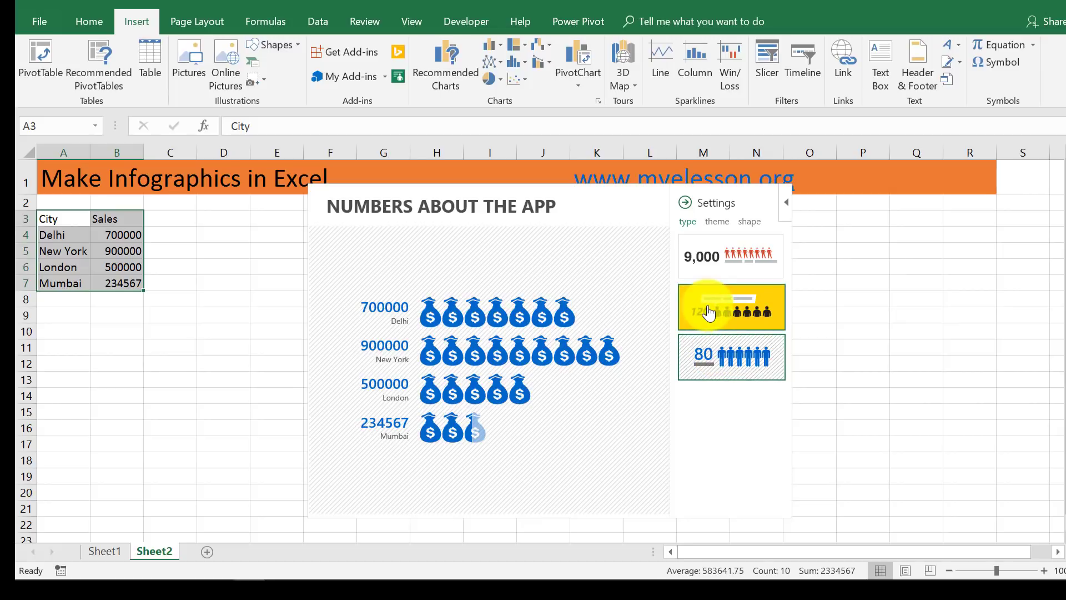
left_click(731, 257)
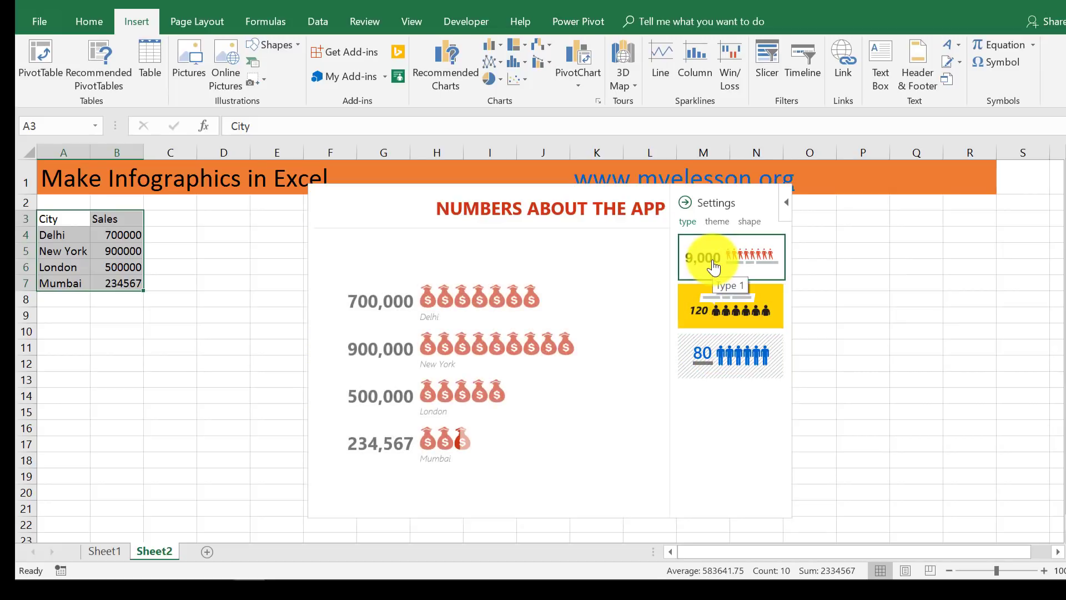
left_click(731, 307)
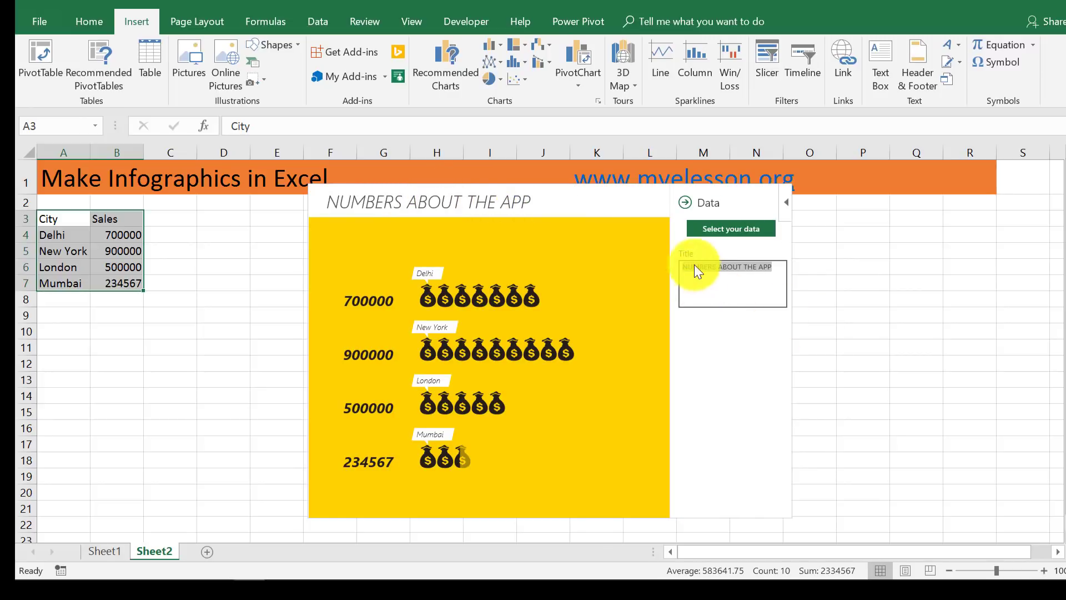
type("SALES")
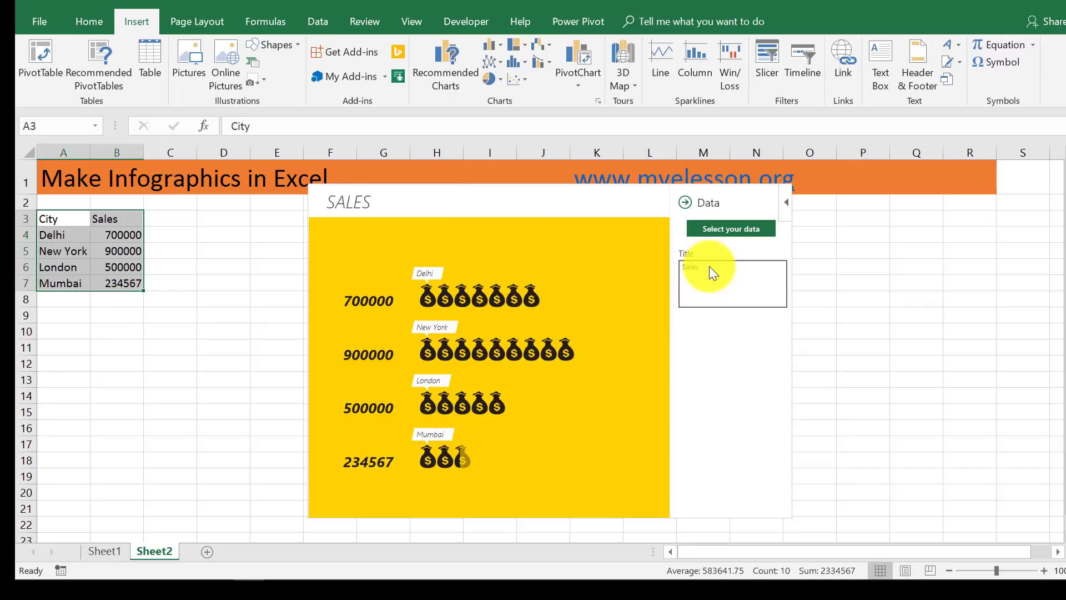
type("Info")
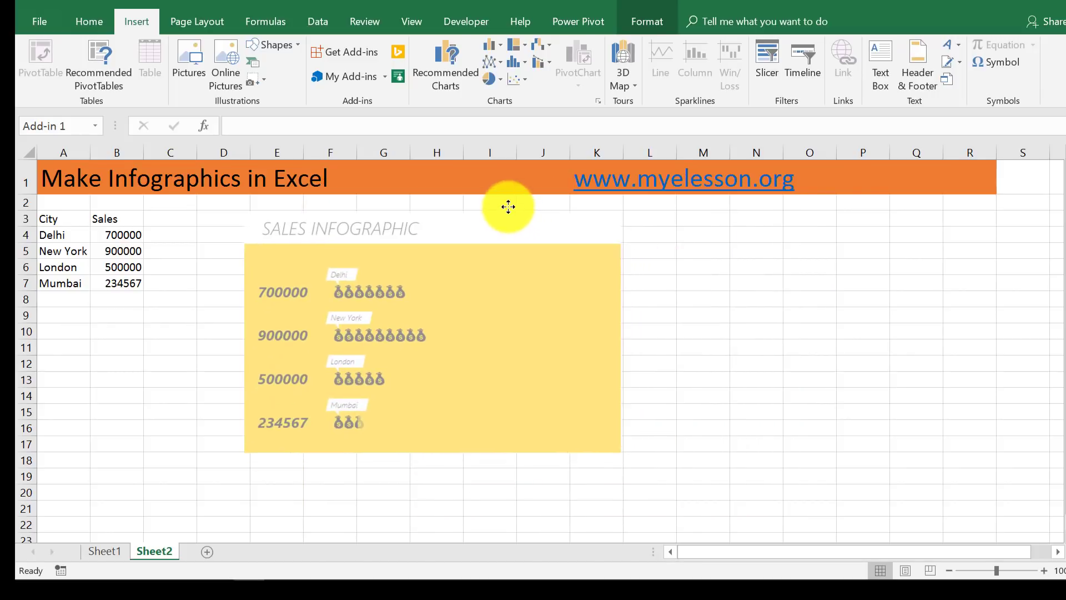
Step: Resize the infographic beside the data to span roughly columns D-K and rows 2-19
left_click(507, 207)
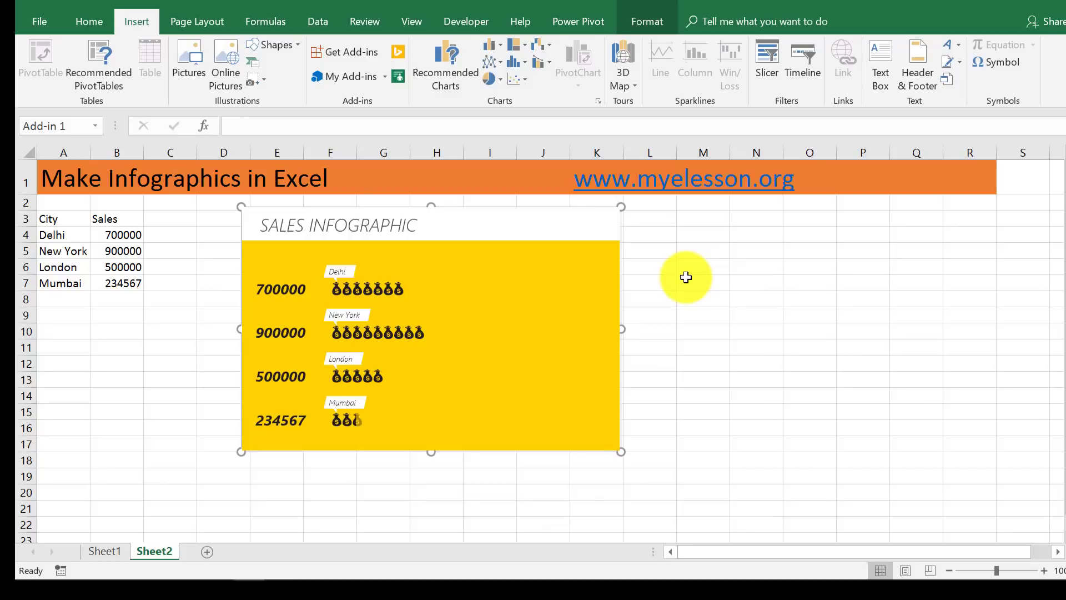
mouse_move(618, 320)
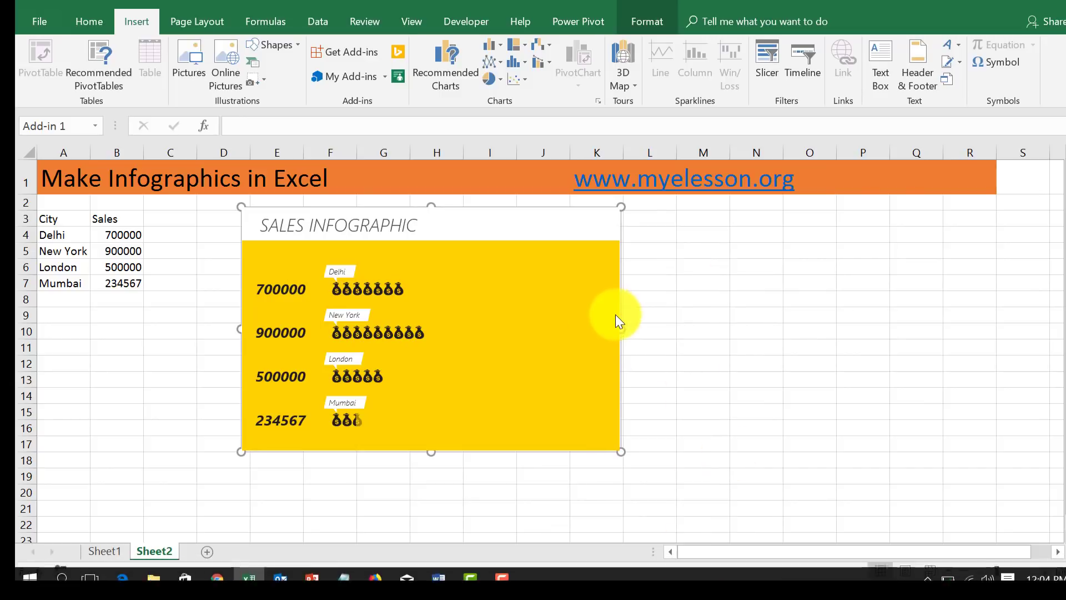
left_click_drag(620, 328, 526, 338)
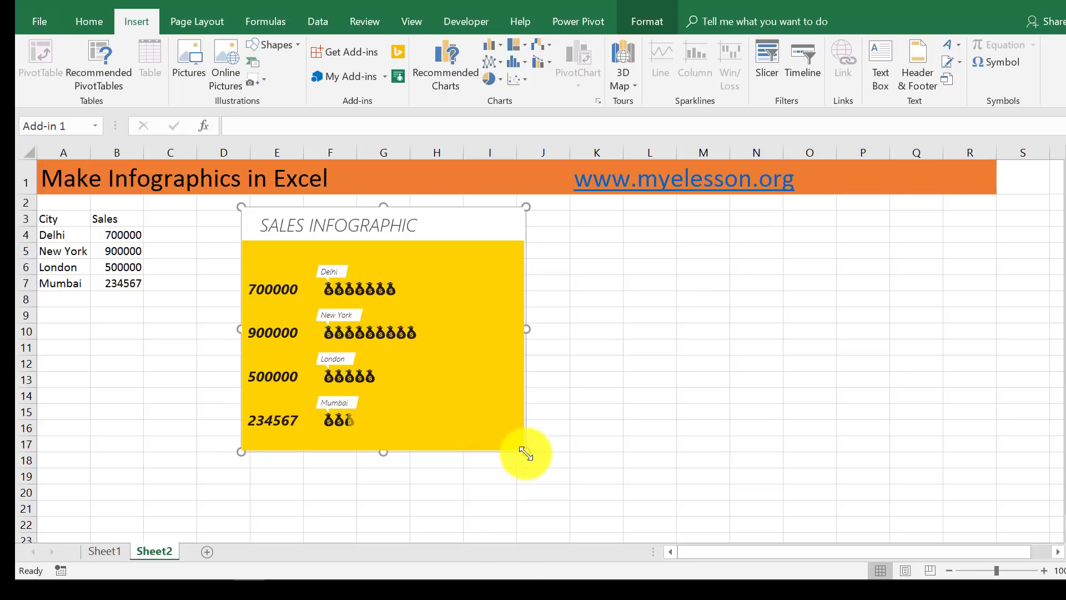
left_click_drag(526, 453, 577, 480)
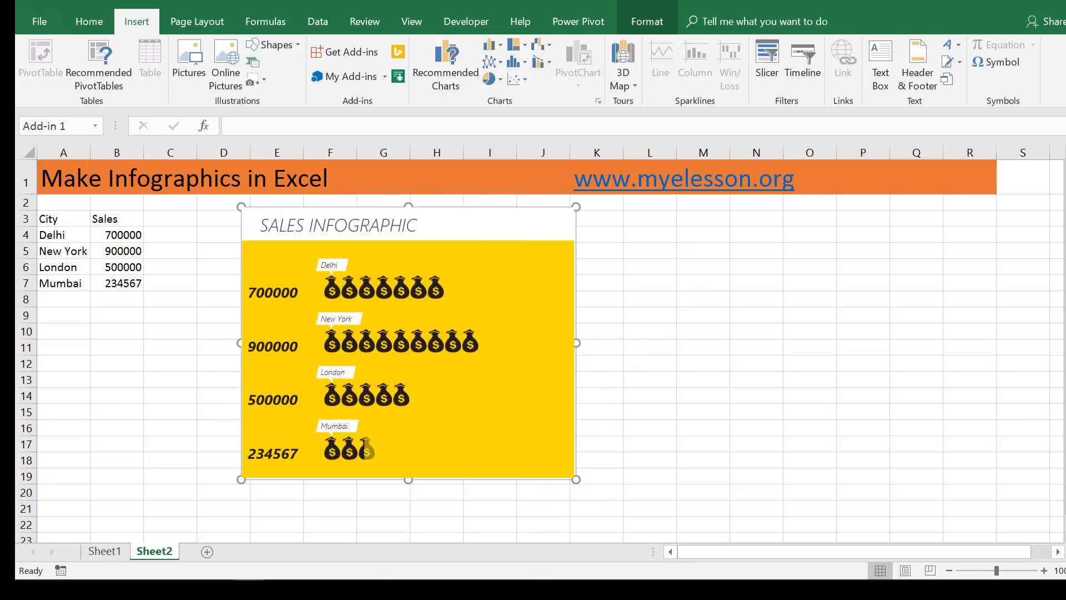
left_click(346, 77)
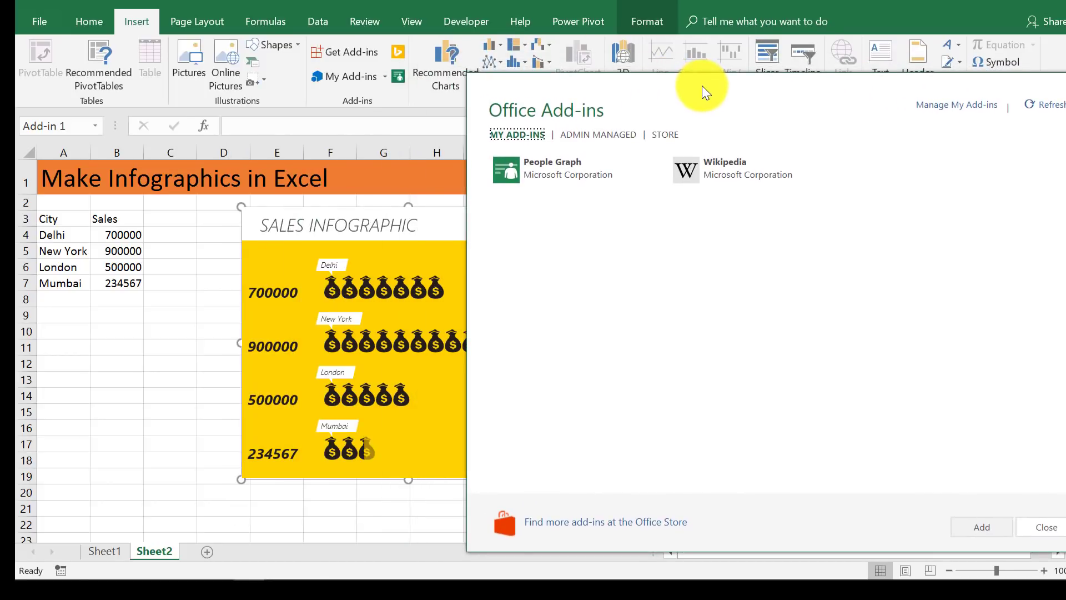
mouse_move(663, 134)
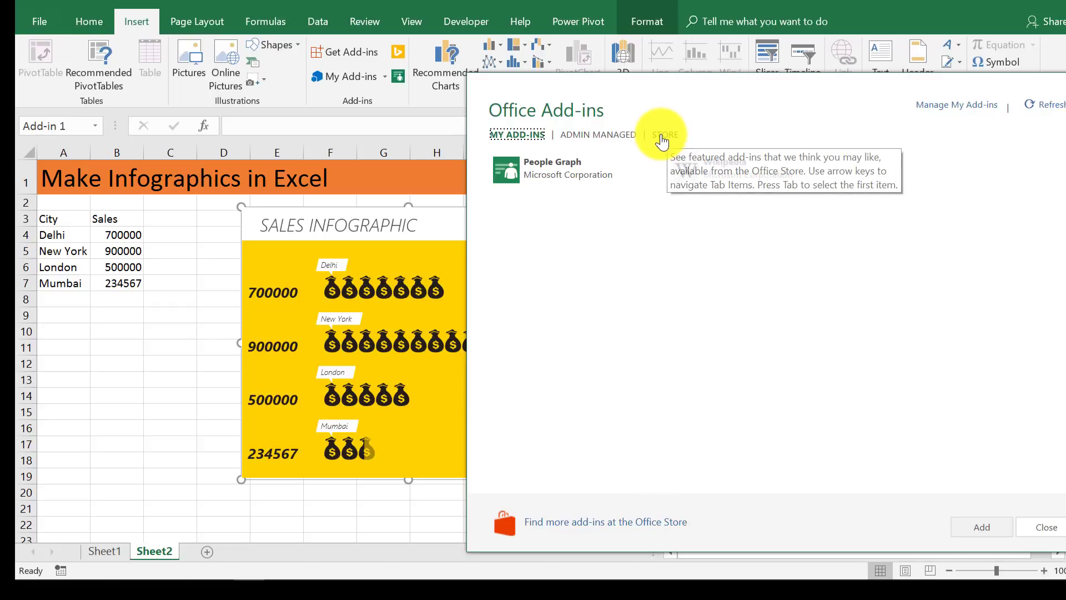
left_click(662, 134)
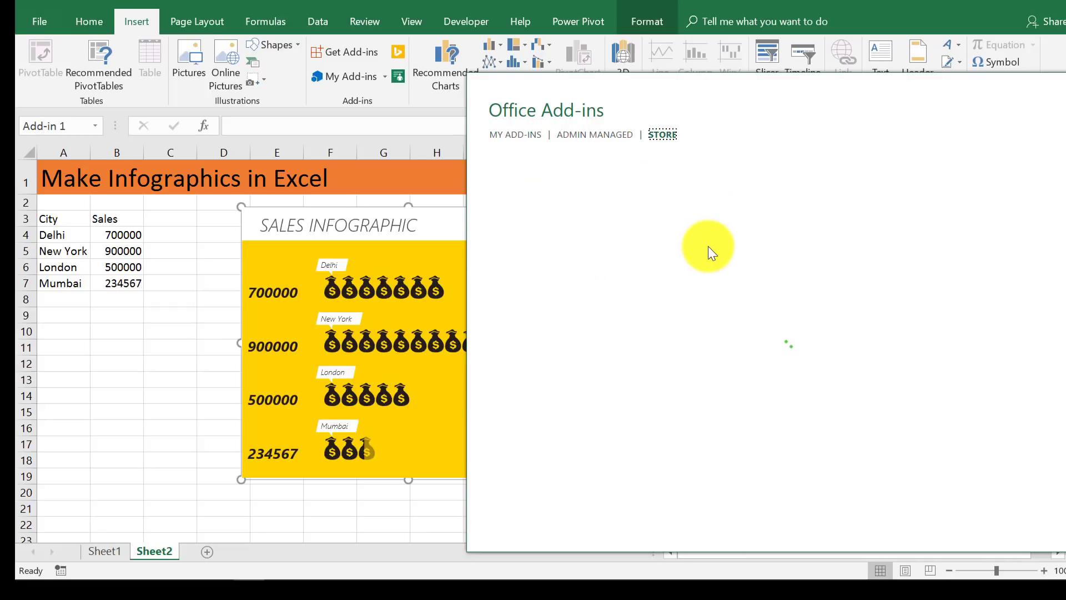
left_click(660, 134)
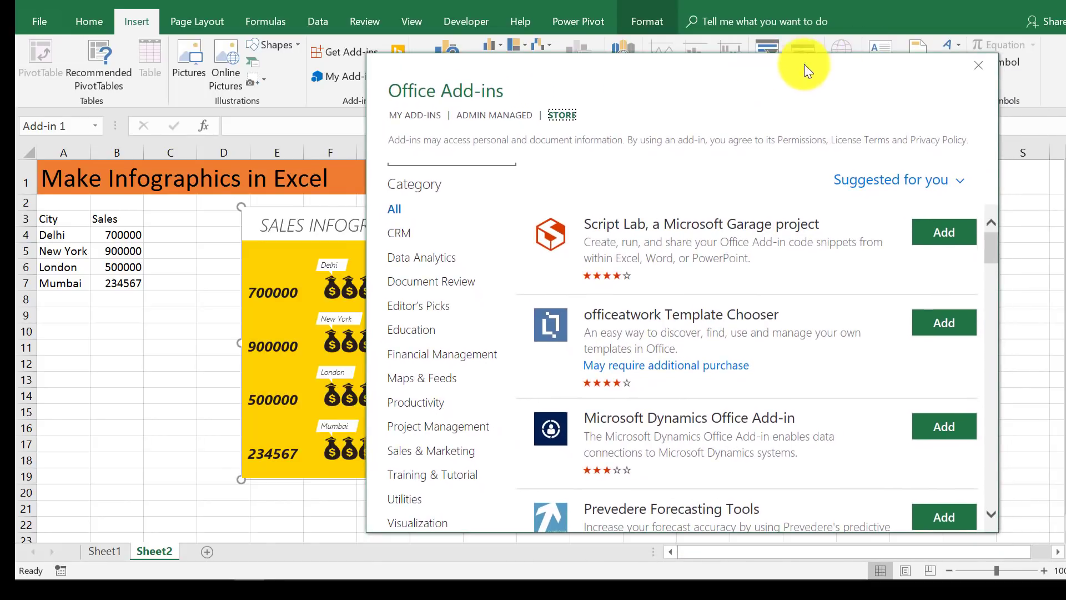
left_click(978, 64)
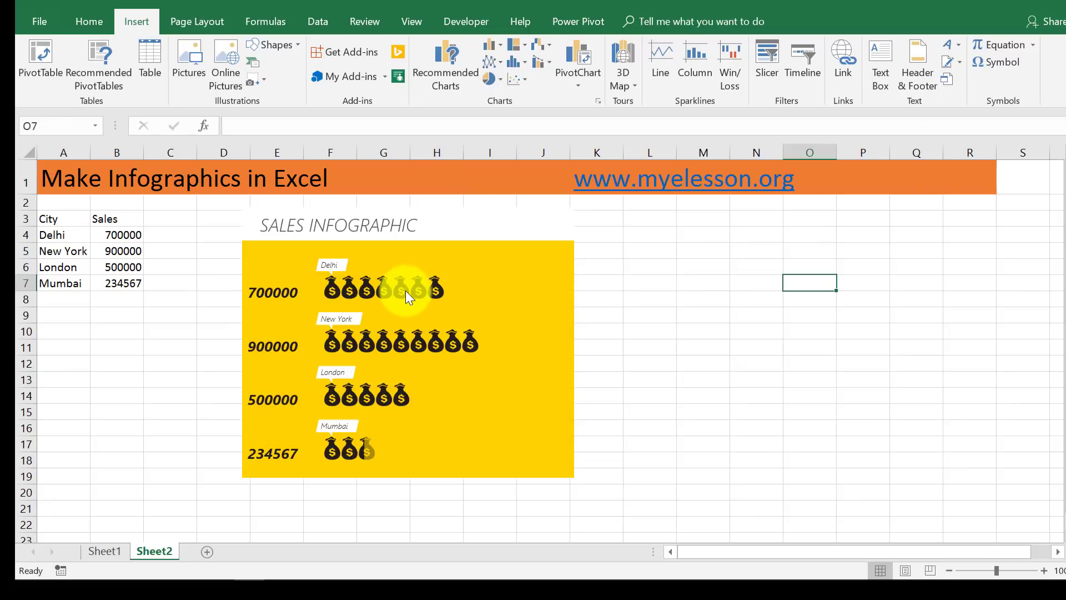
left_click(346, 76)
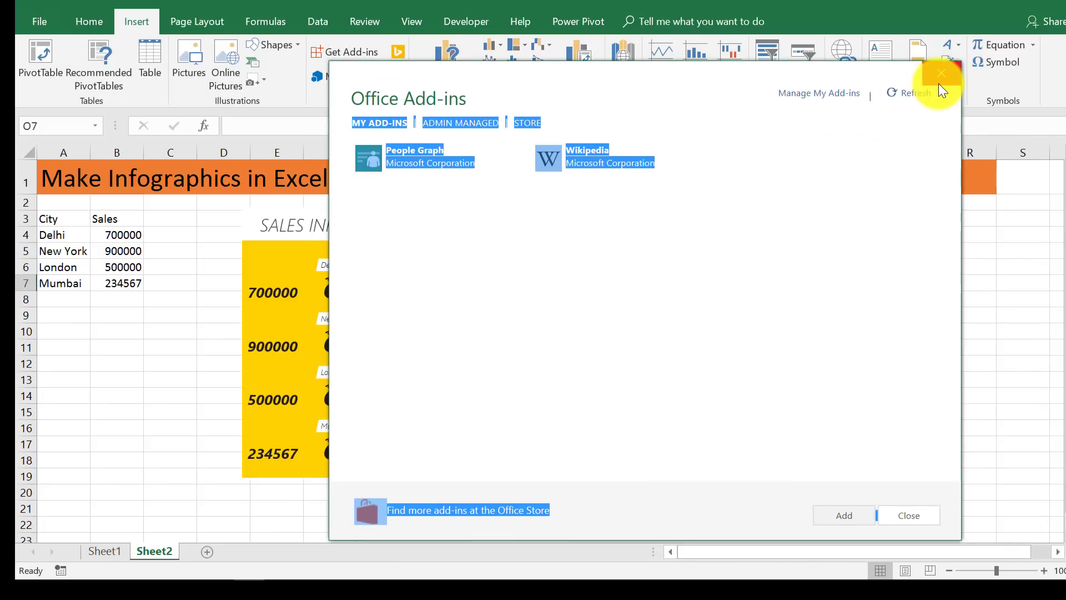
left_click(941, 73)
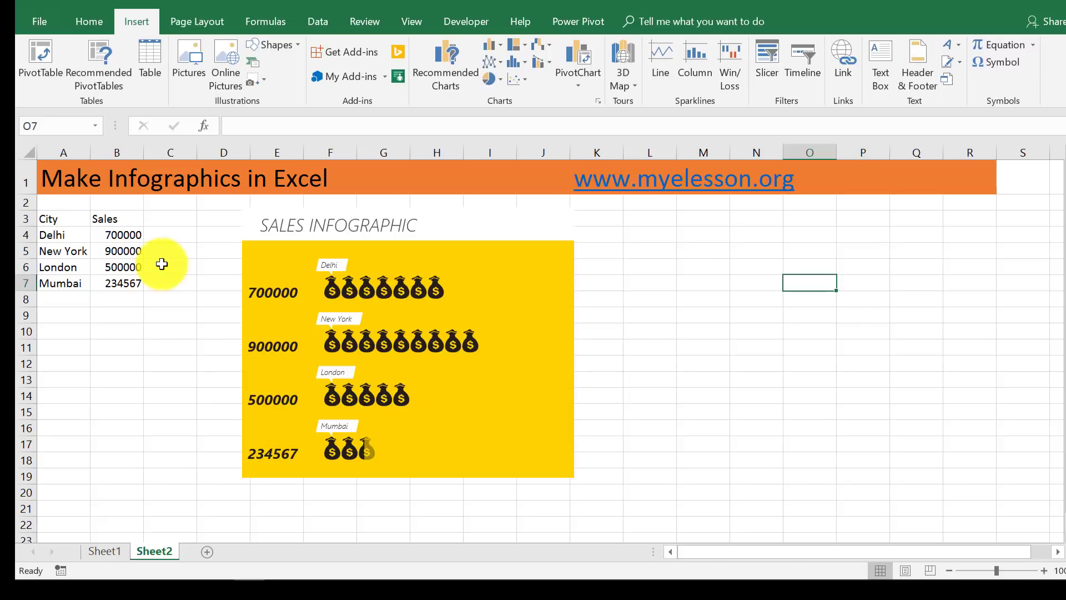
Step: Switch to Sheet1's sample infographics and set the ribbon to Auto-hide
left_click(105, 551)
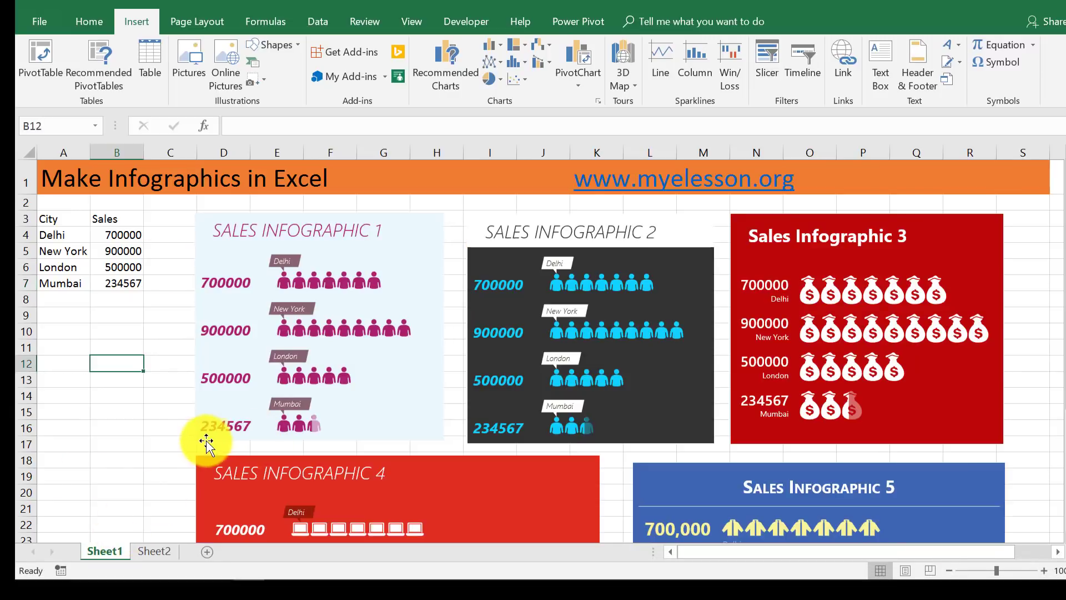
mouse_move(897, 264)
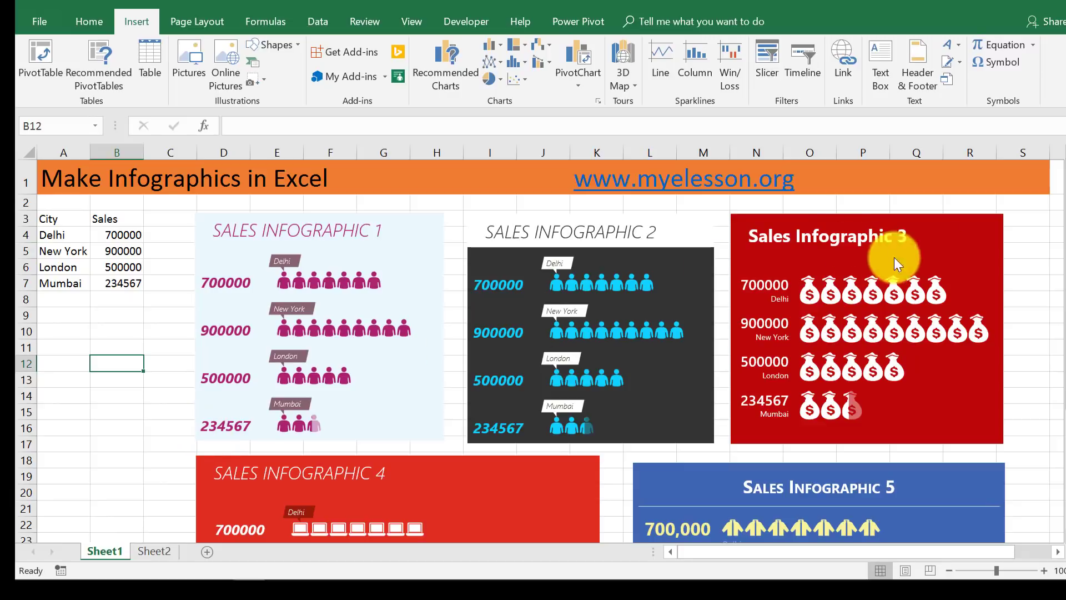
left_click(1038, 7)
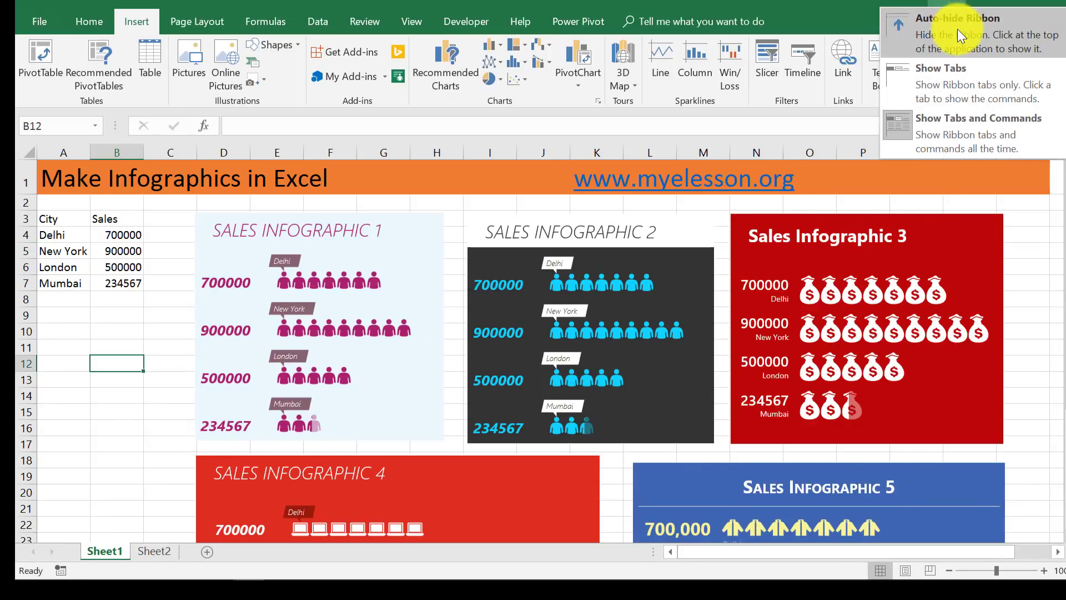
left_click(958, 19)
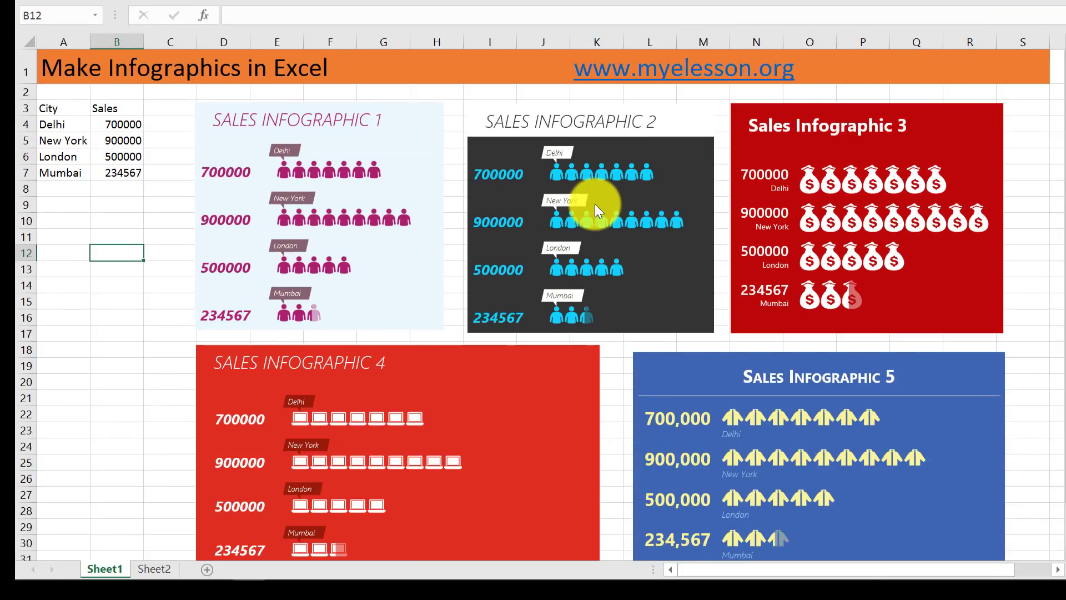